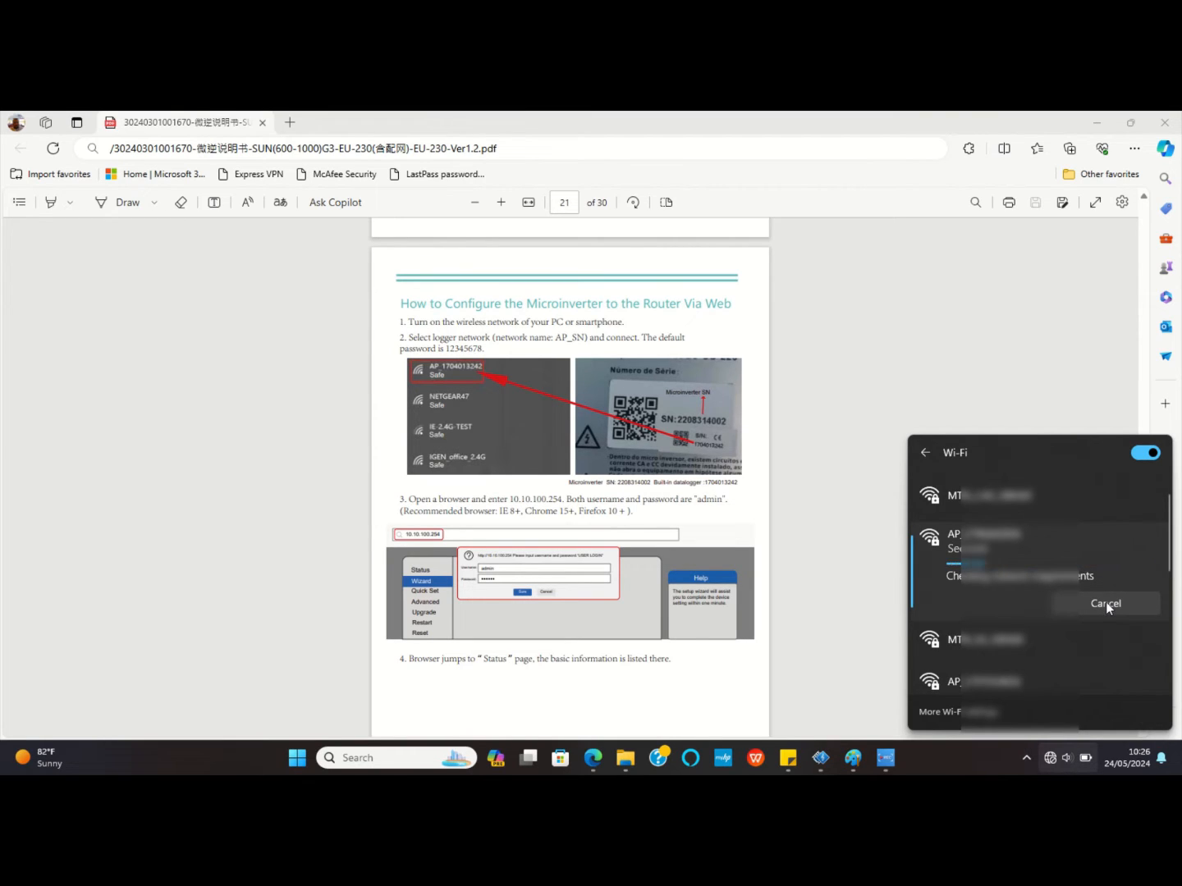
pyautogui.moveTo(893, 704)
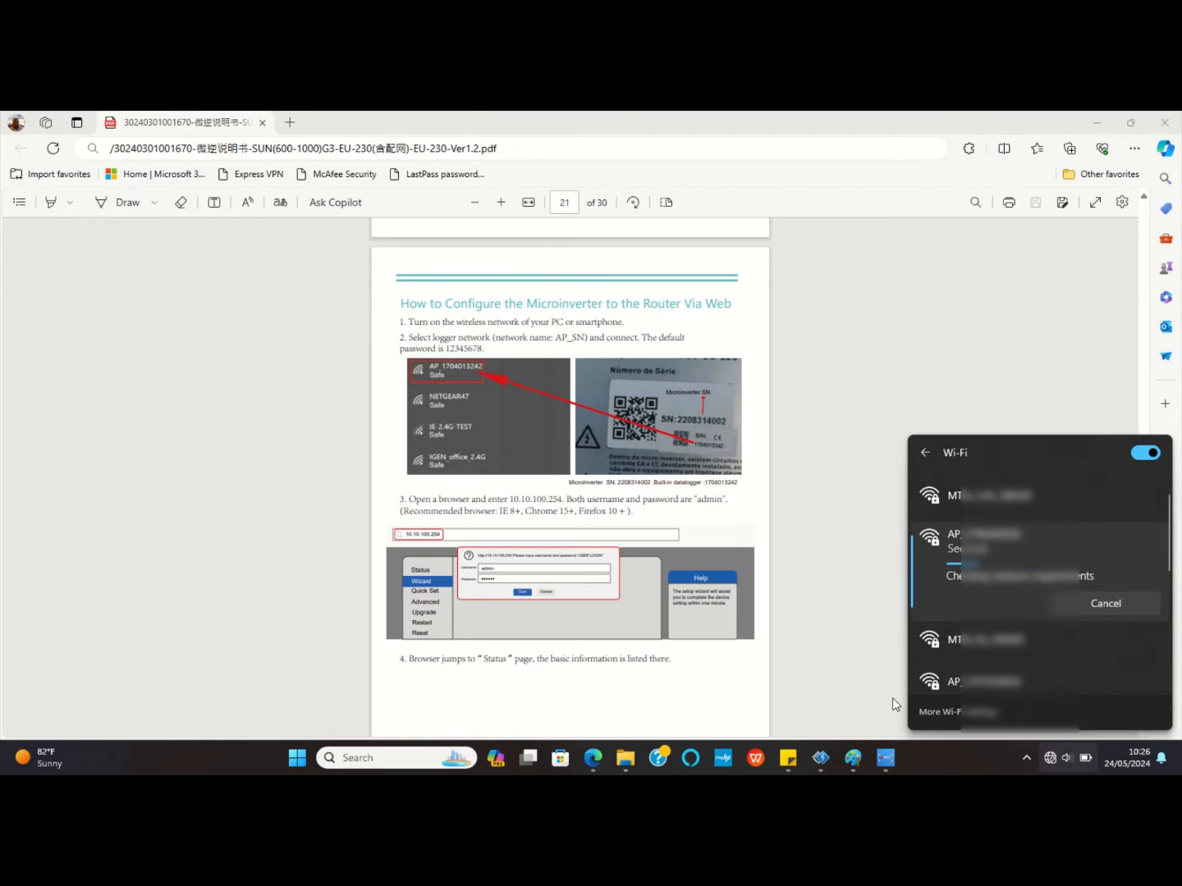
pyautogui.moveTo(906, 721)
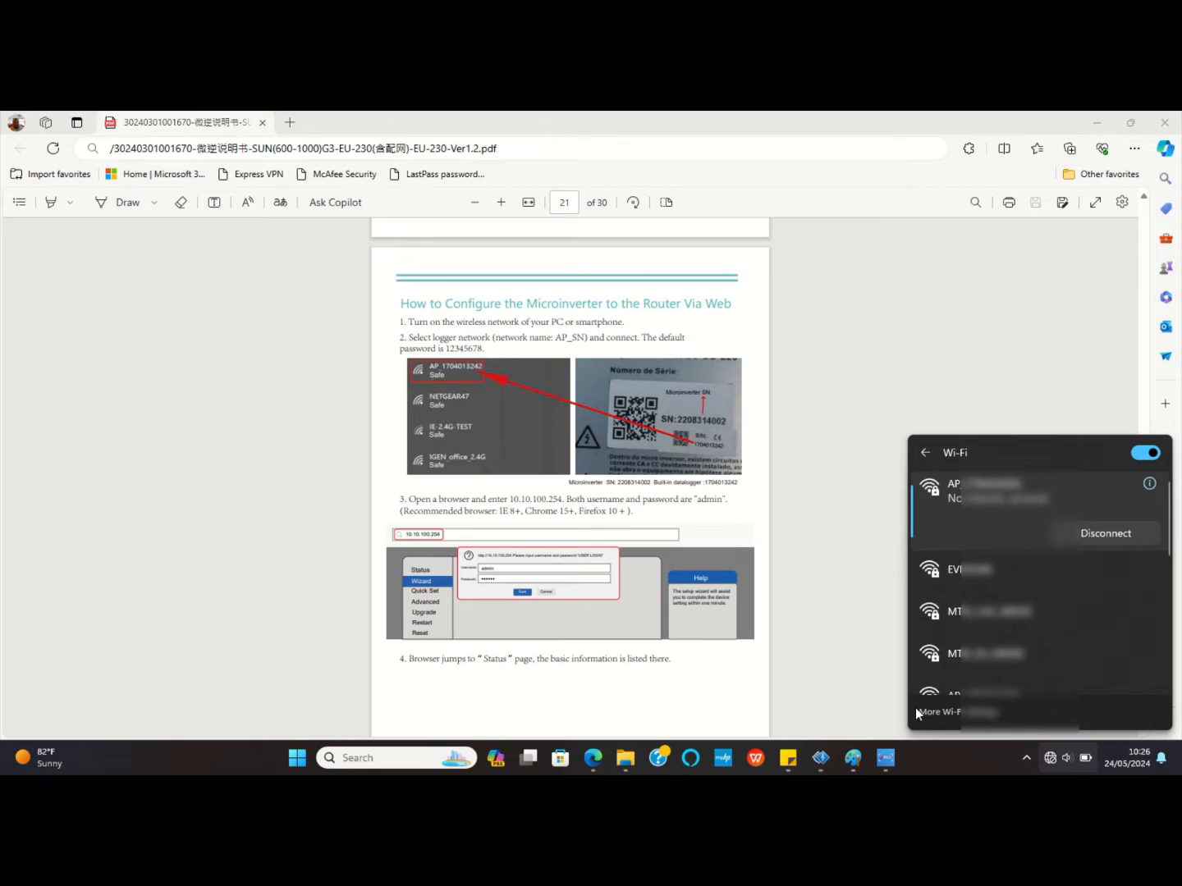
# Connect the PC to the inverter's AP_ network from the Windows WiFi list using the default password
pyautogui.click(518, 460)
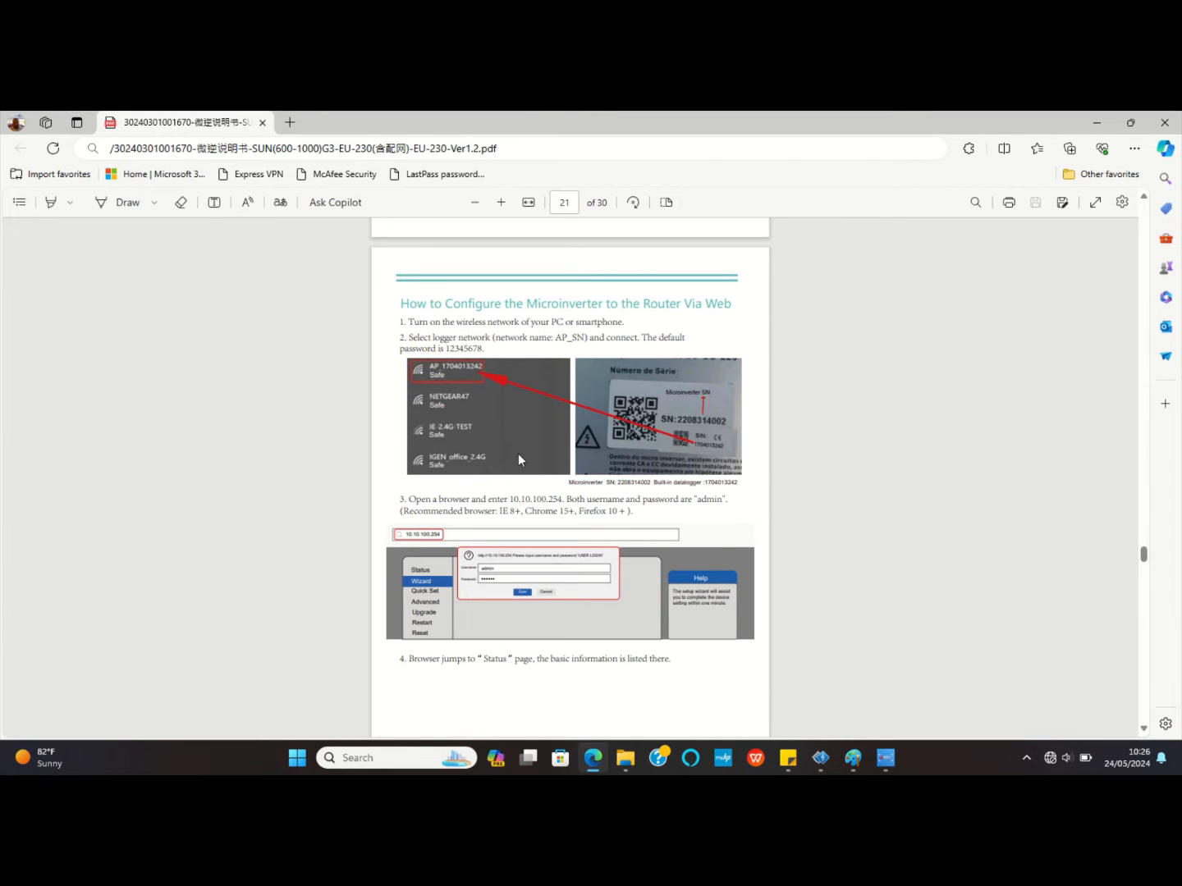
pyautogui.click(1067, 758)
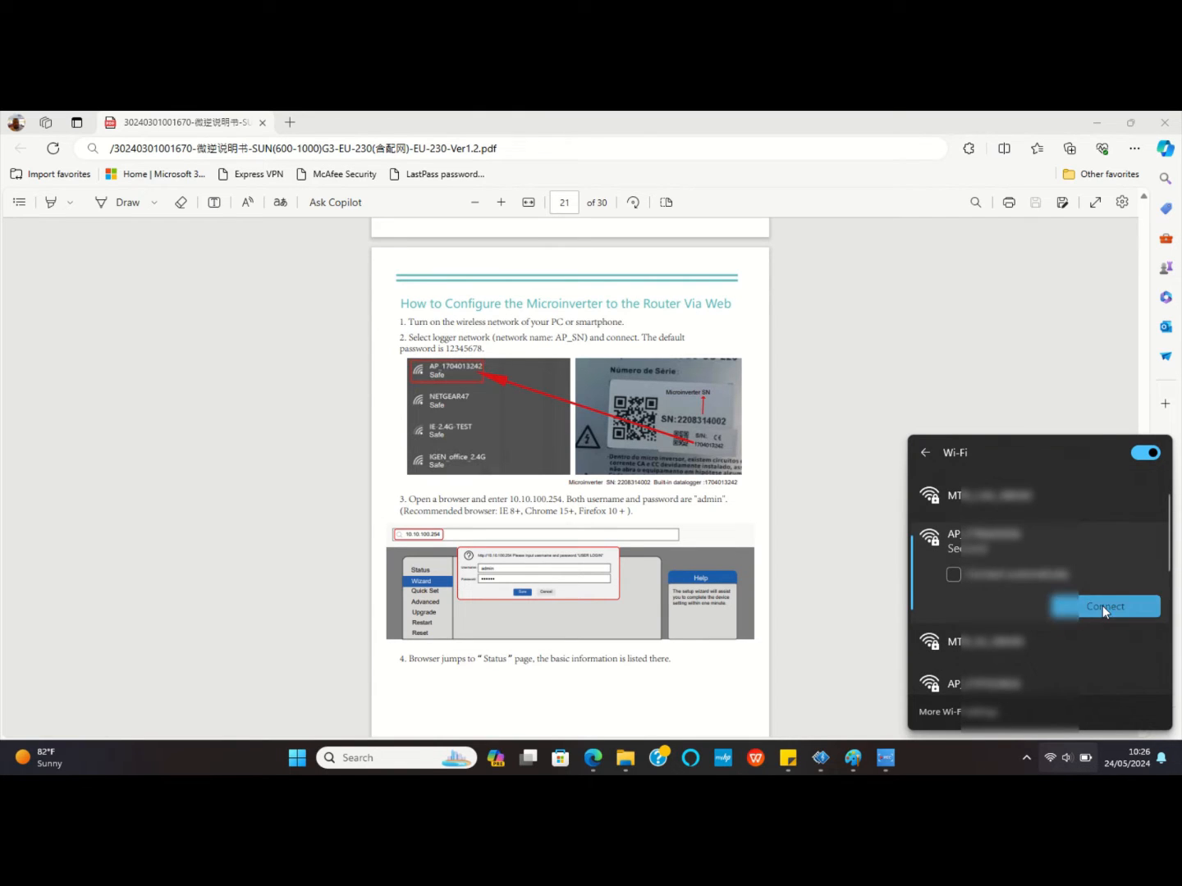
pyautogui.click(1105, 605)
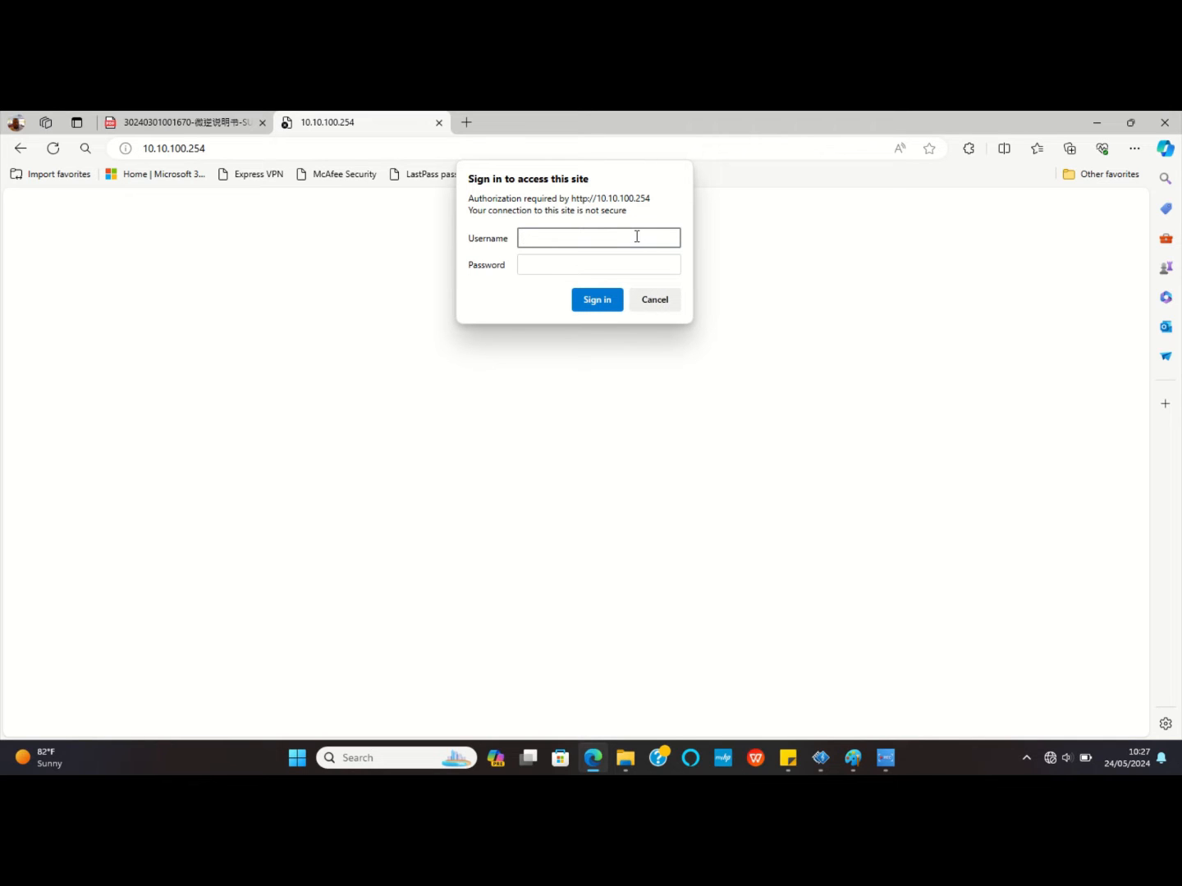
# Sign in to 10.10.100.254 as admin to reach the inverter's Status page
pyautogui.write('admin')
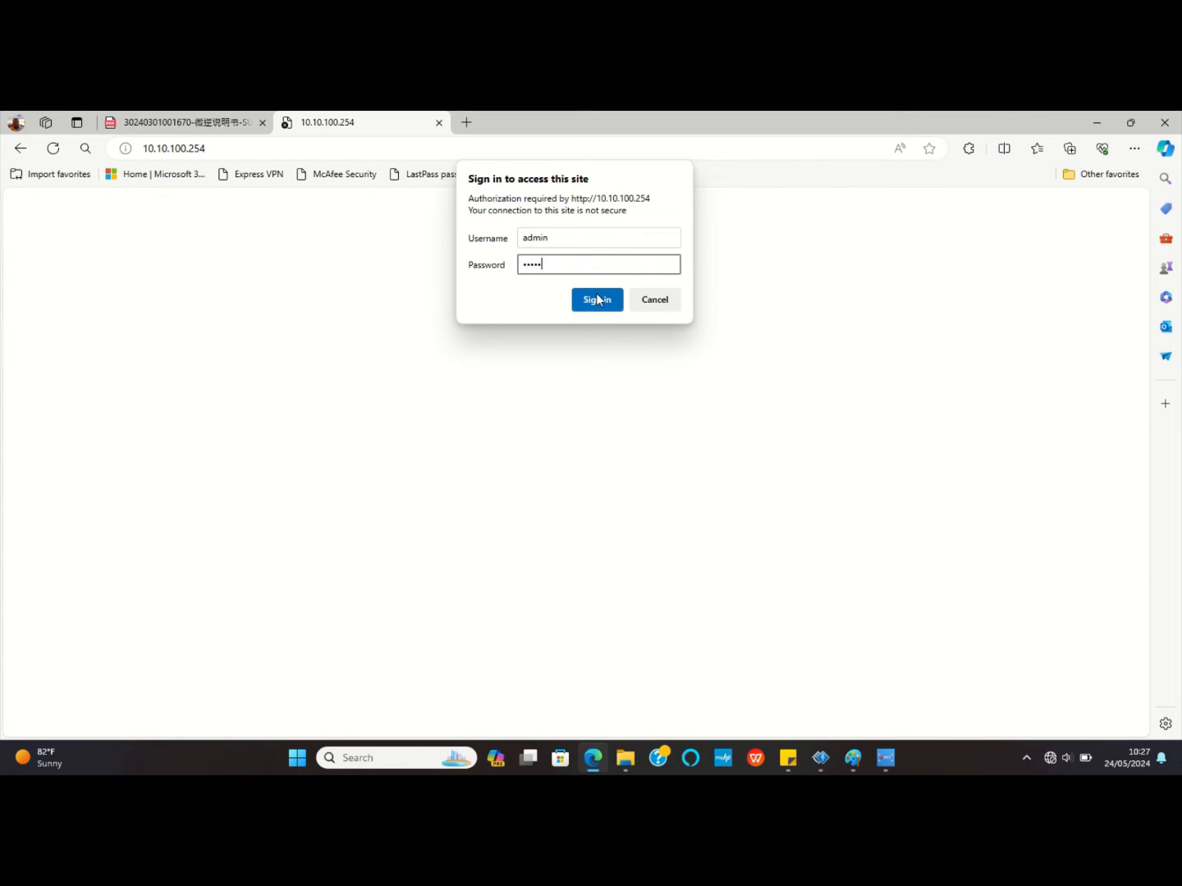
pyautogui.click(598, 299)
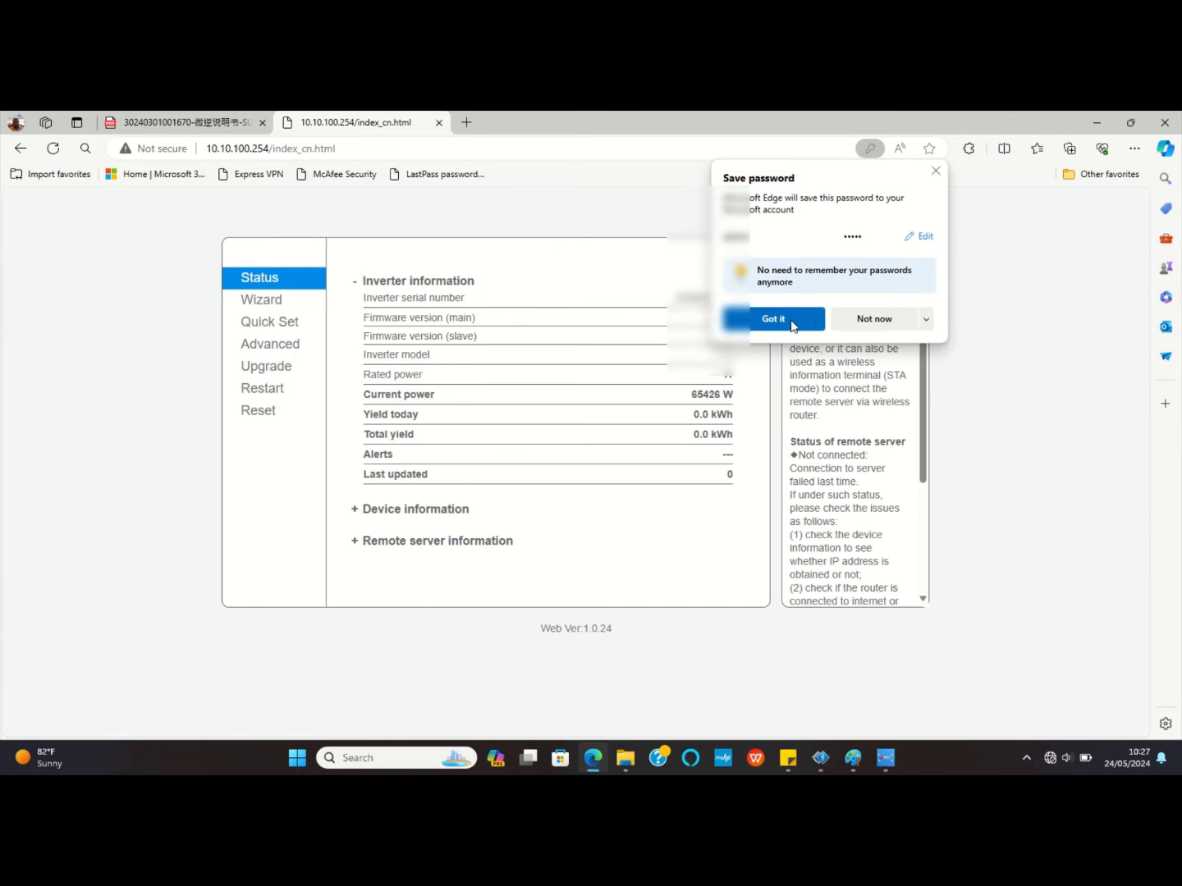
# Dismiss Edge's save-password prompt and toggle the Device and Remote server information sections
pyautogui.click(773, 319)
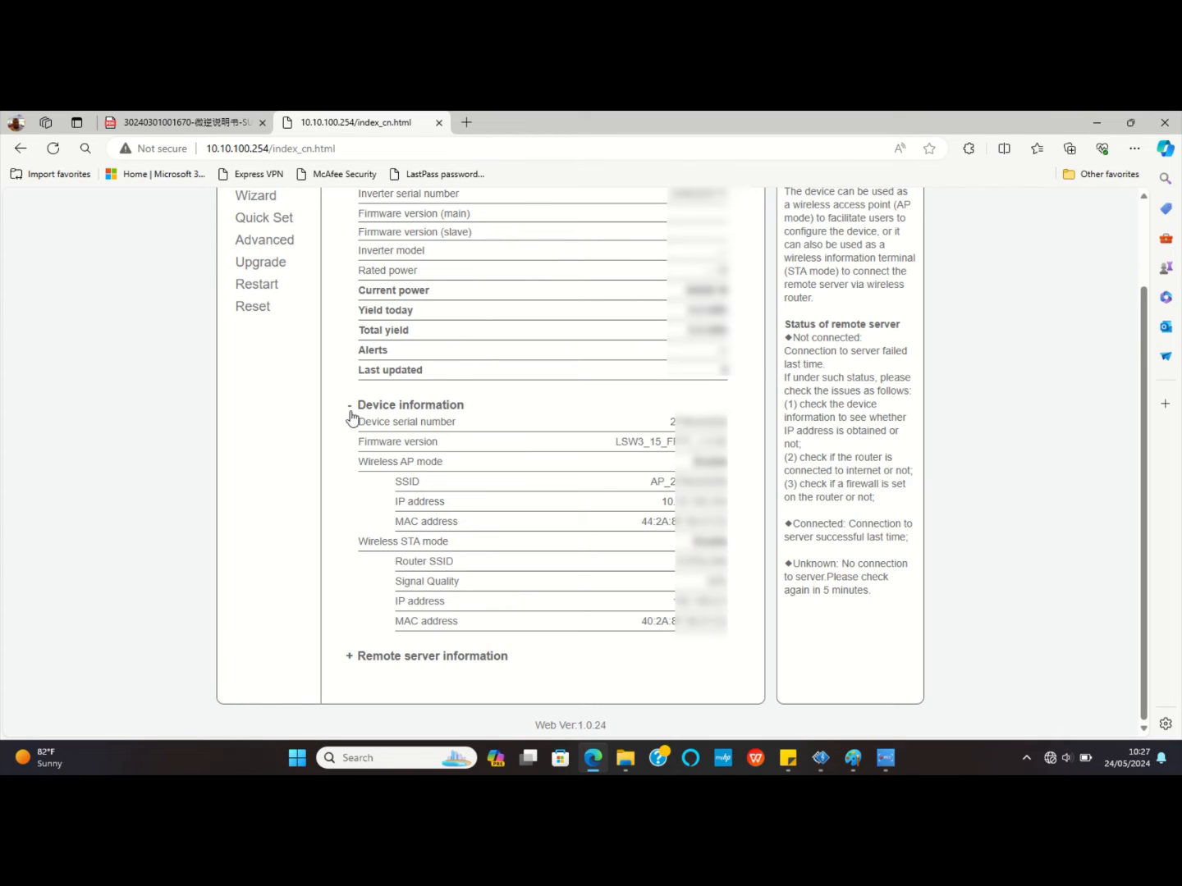
pyautogui.click(351, 419)
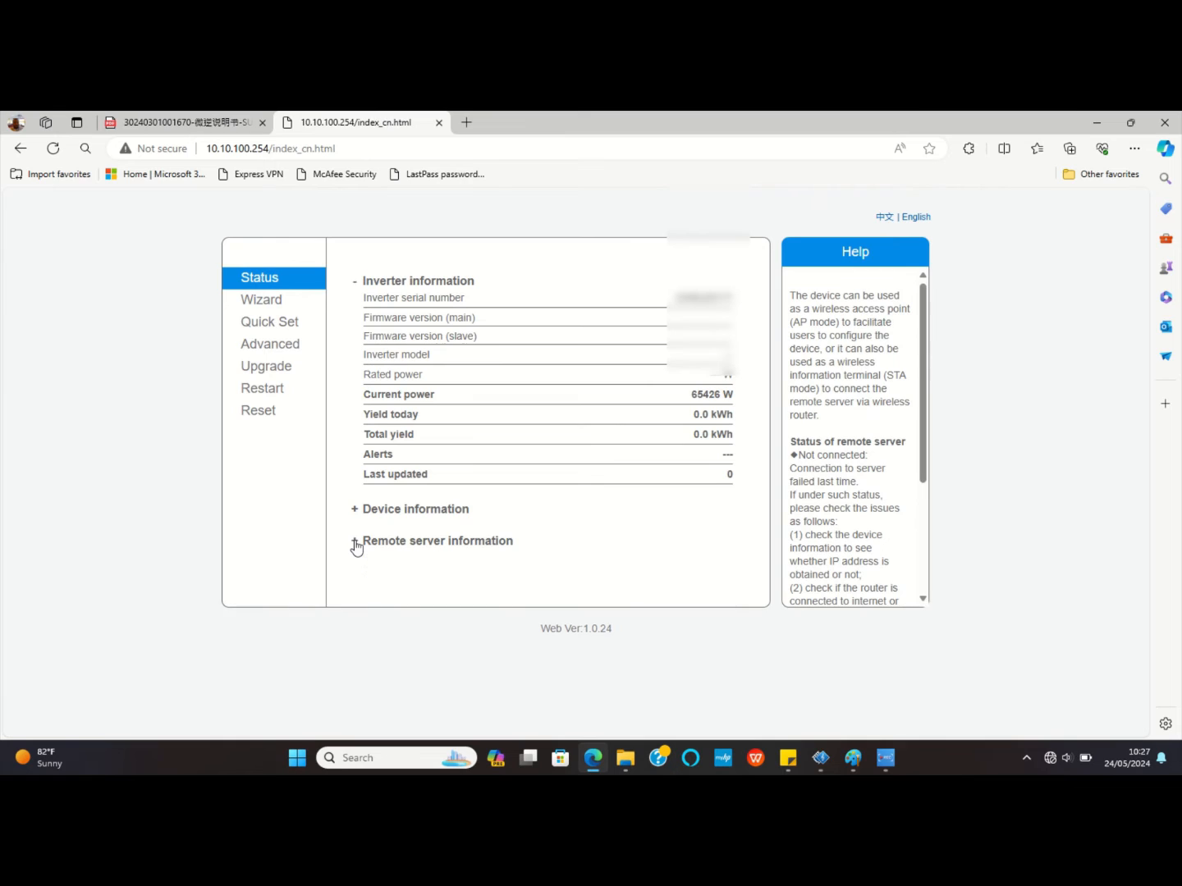
pyautogui.click(355, 541)
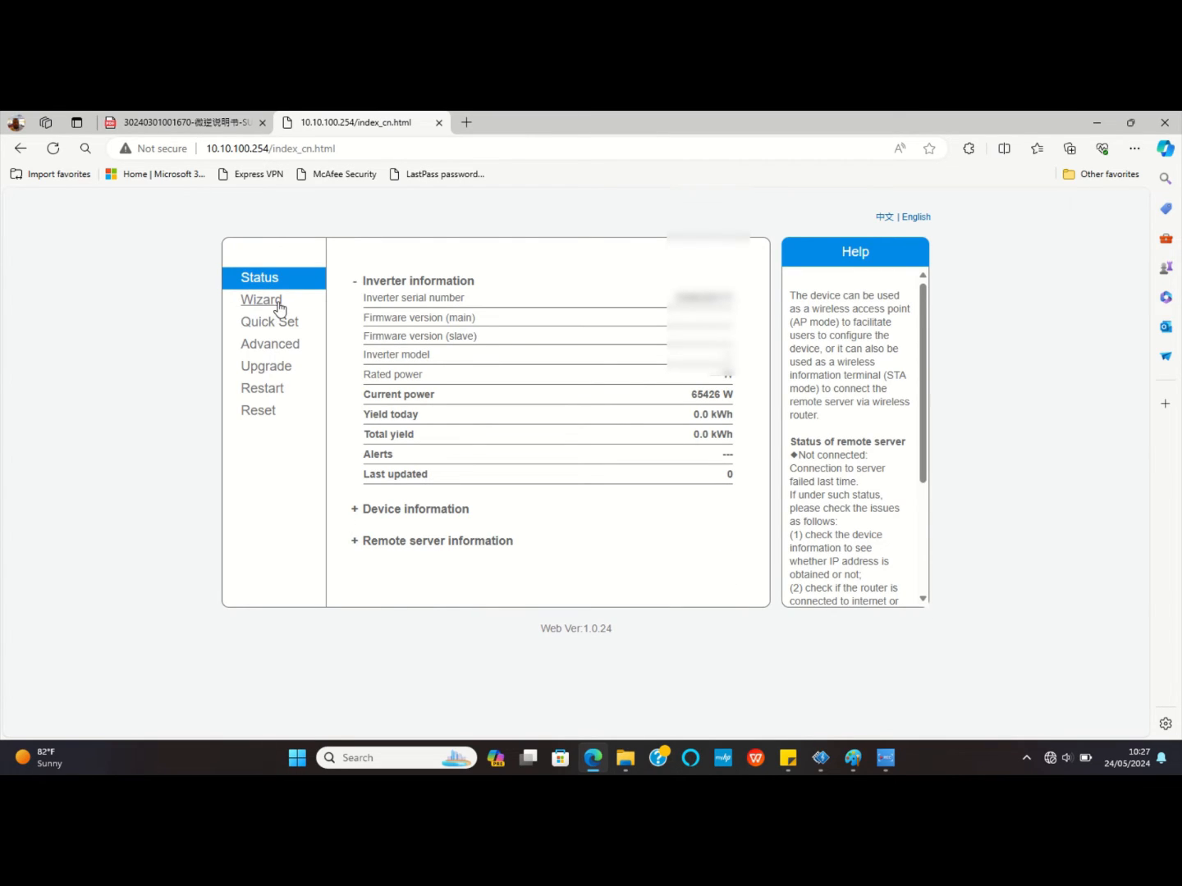
# Start the Wizard and refresh the Site Survey scan for nearby WiFi networks
pyautogui.click(261, 298)
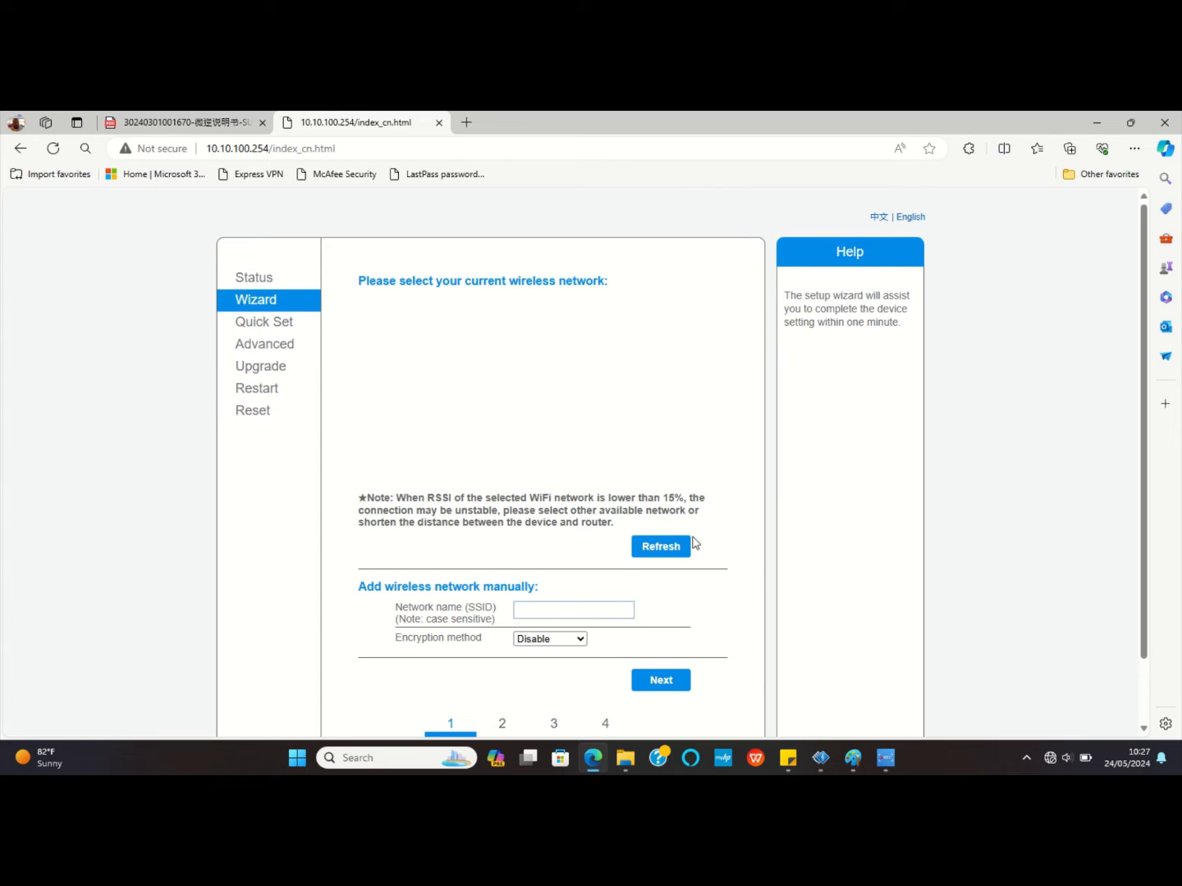
pyautogui.moveTo(785, 565)
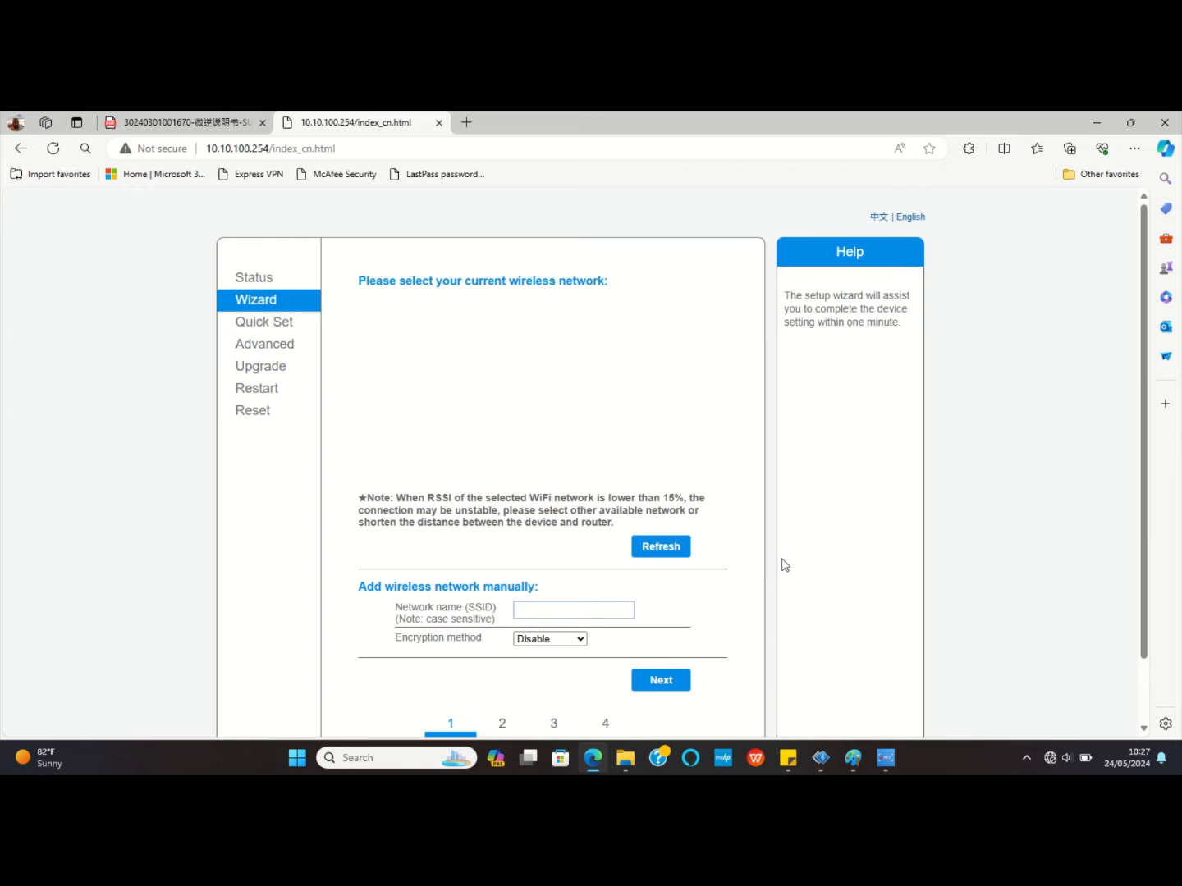
pyautogui.click(660, 545)
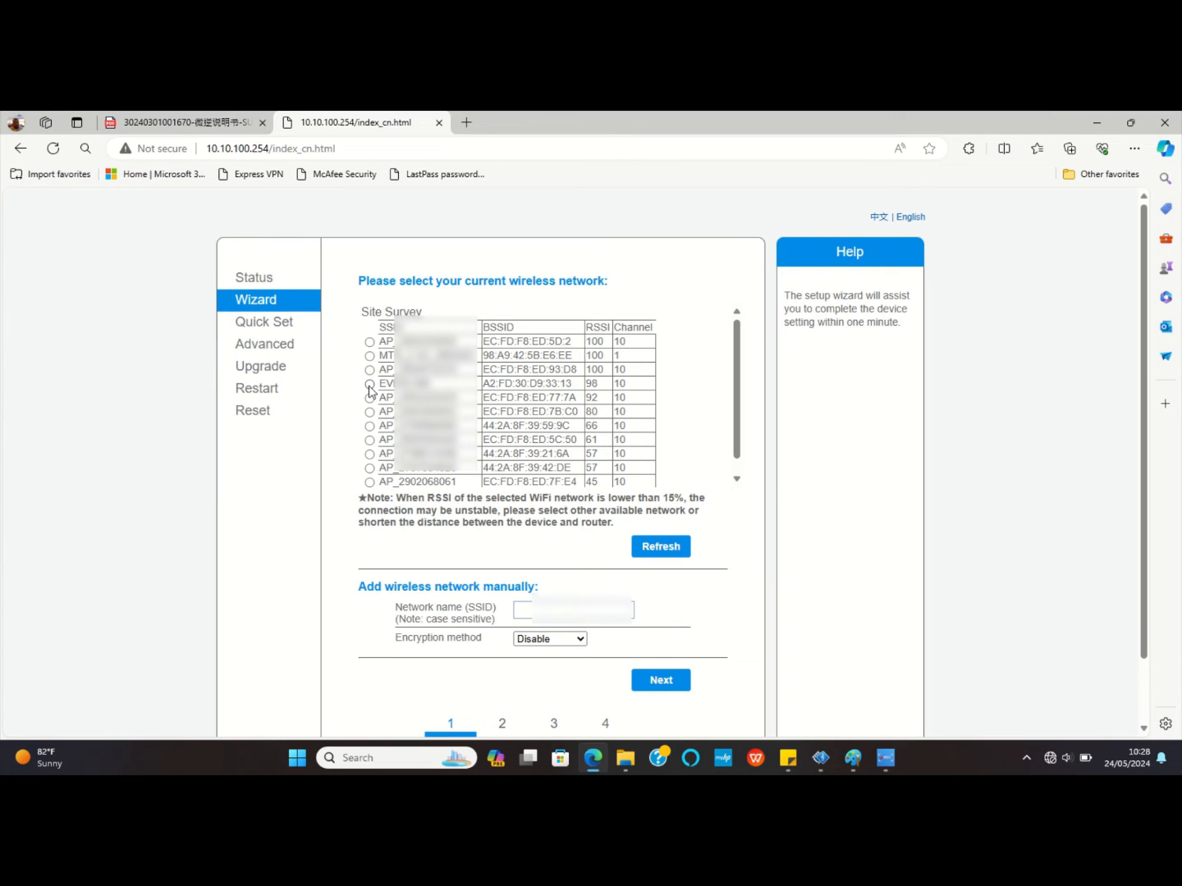
# Select the home network (WPA2PSK, AES) from the scan list and continue to the password step
pyautogui.click(371, 384)
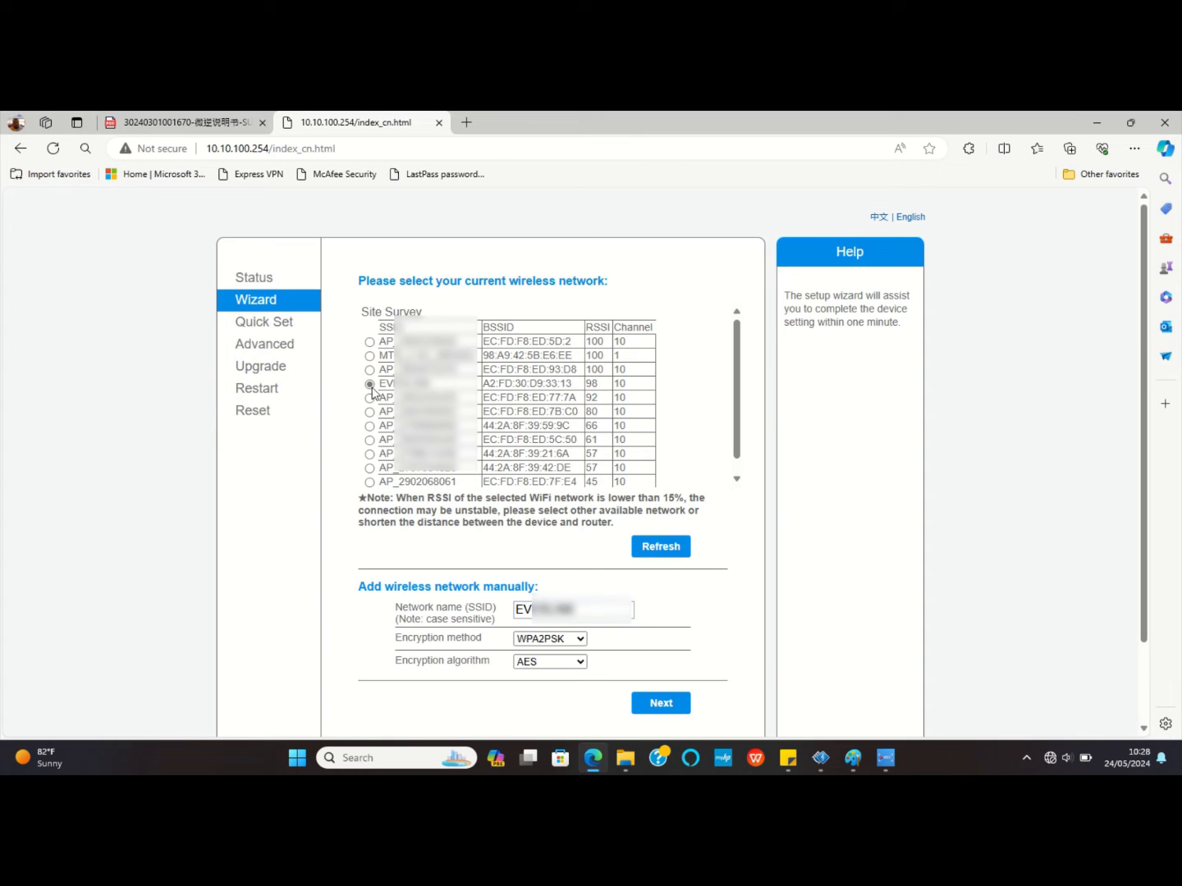
pyautogui.click(371, 342)
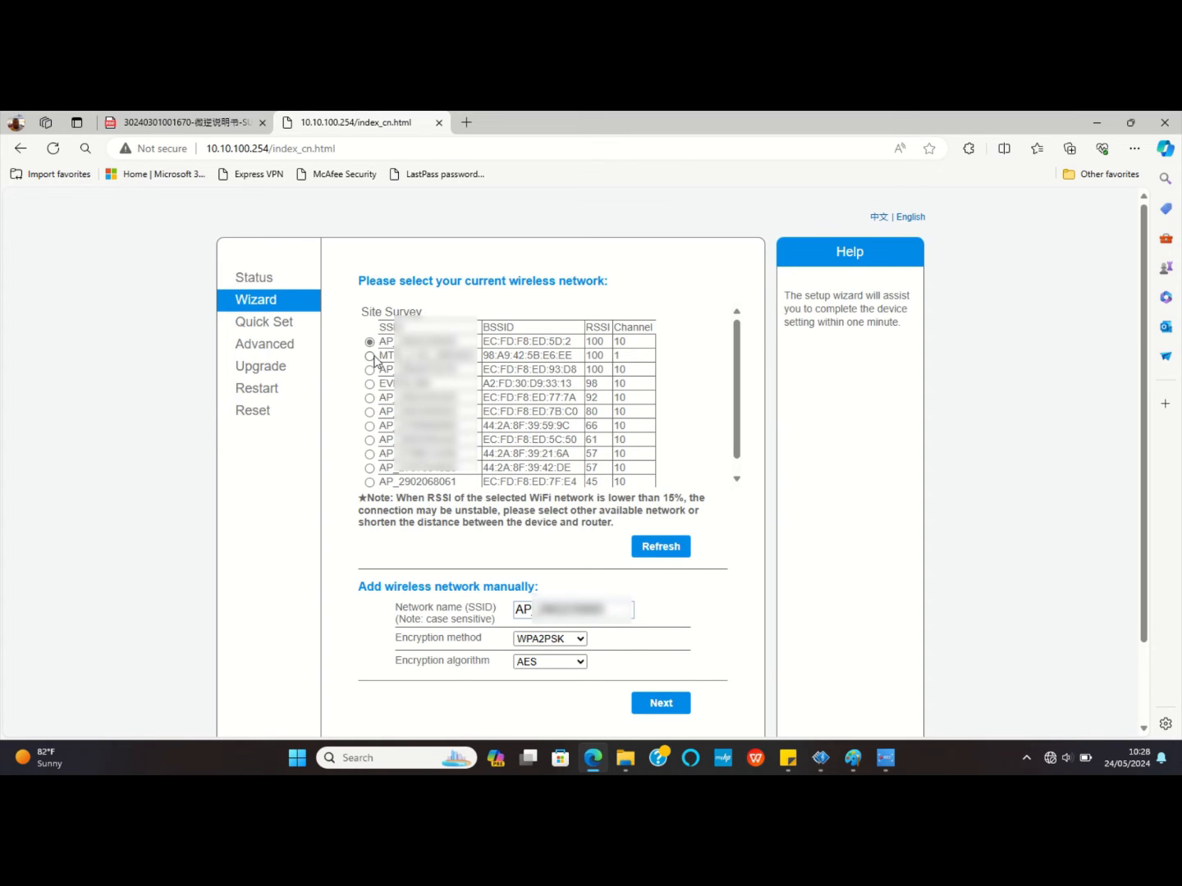
pyautogui.click(370, 340)
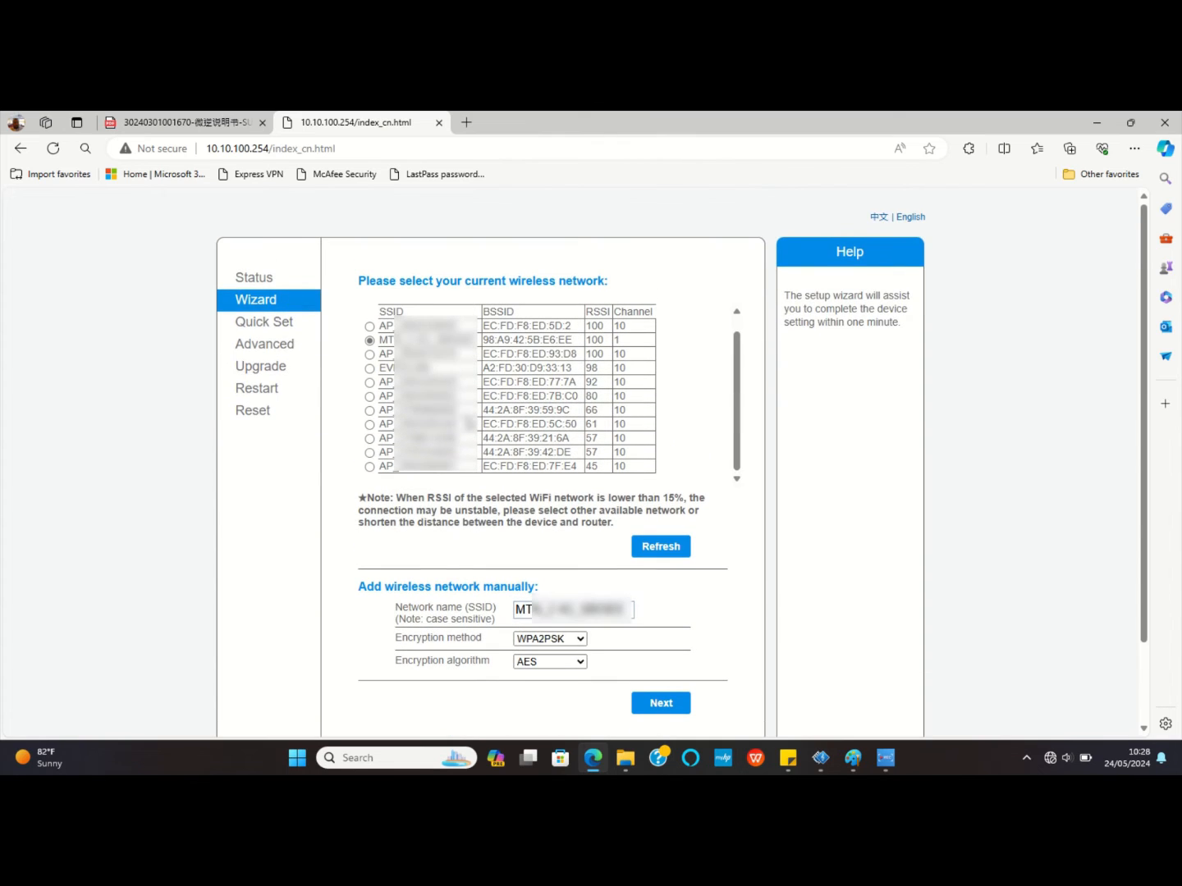
pyautogui.click(369, 367)
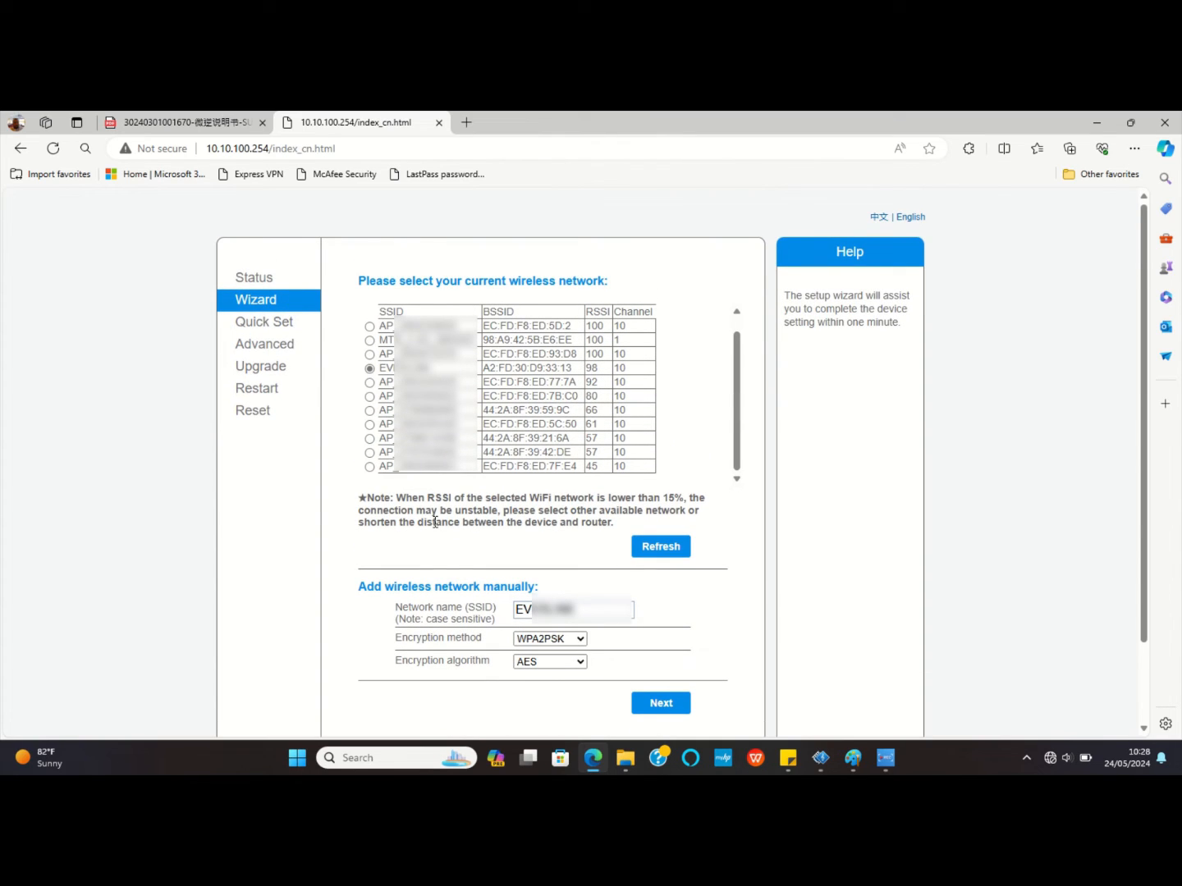
pyautogui.click(660, 703)
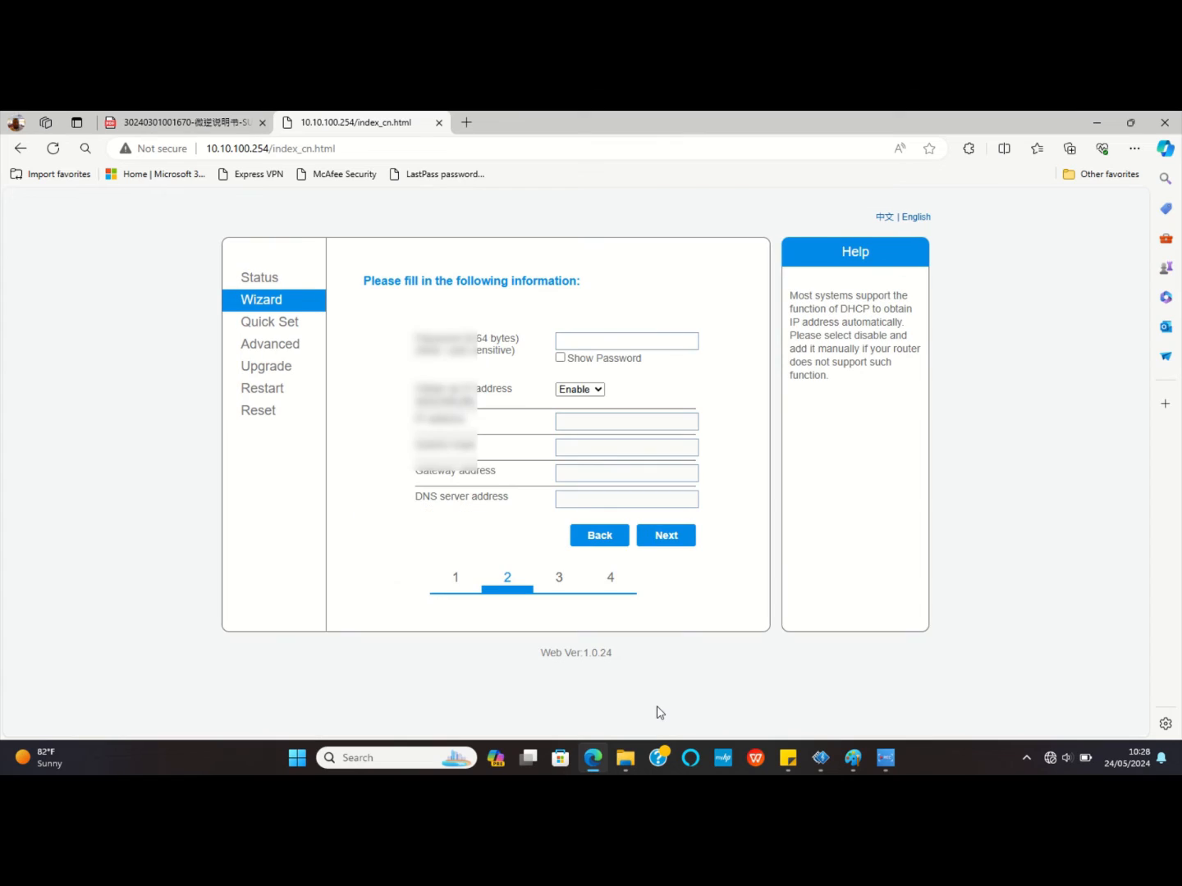
# Enter the home WiFi password, keep automatic IP enabled, and continue to Enhance Security
pyautogui.click(627, 341)
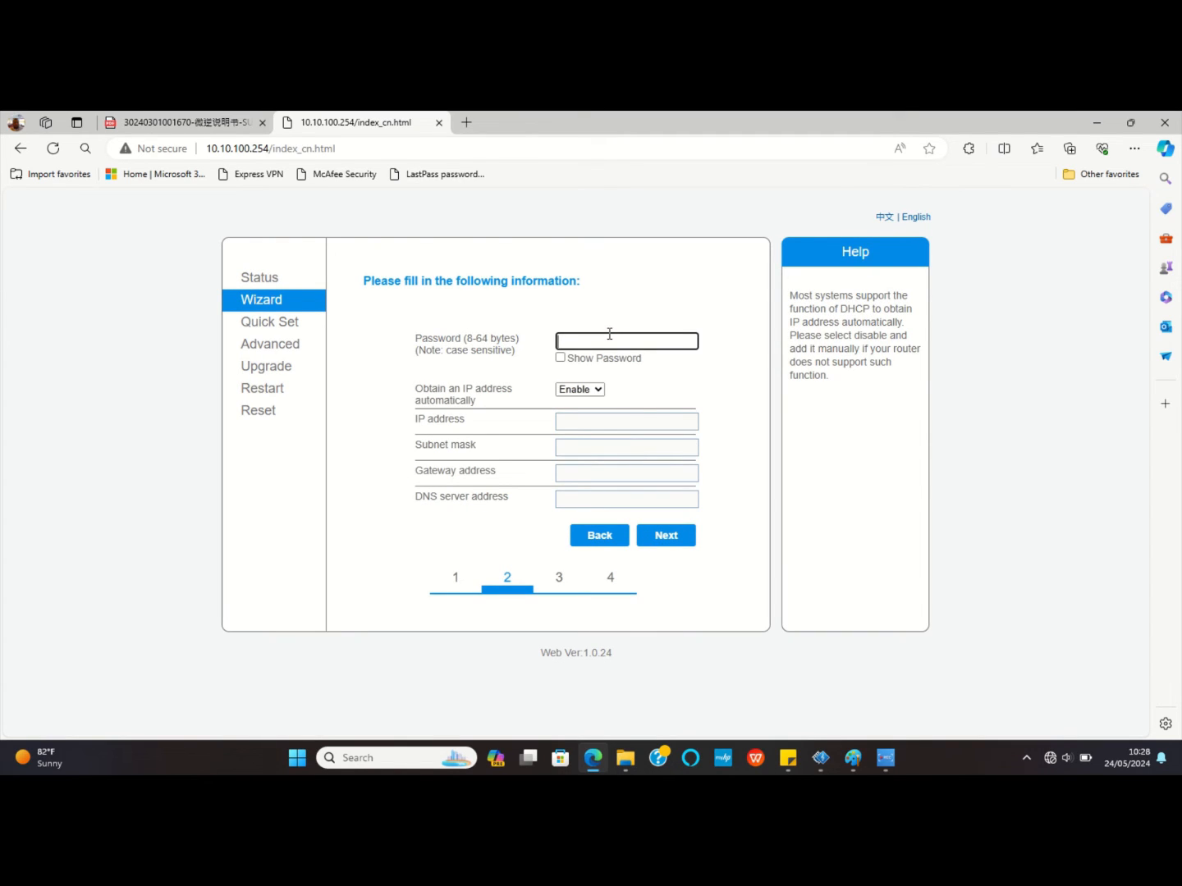
pyautogui.click(667, 535)
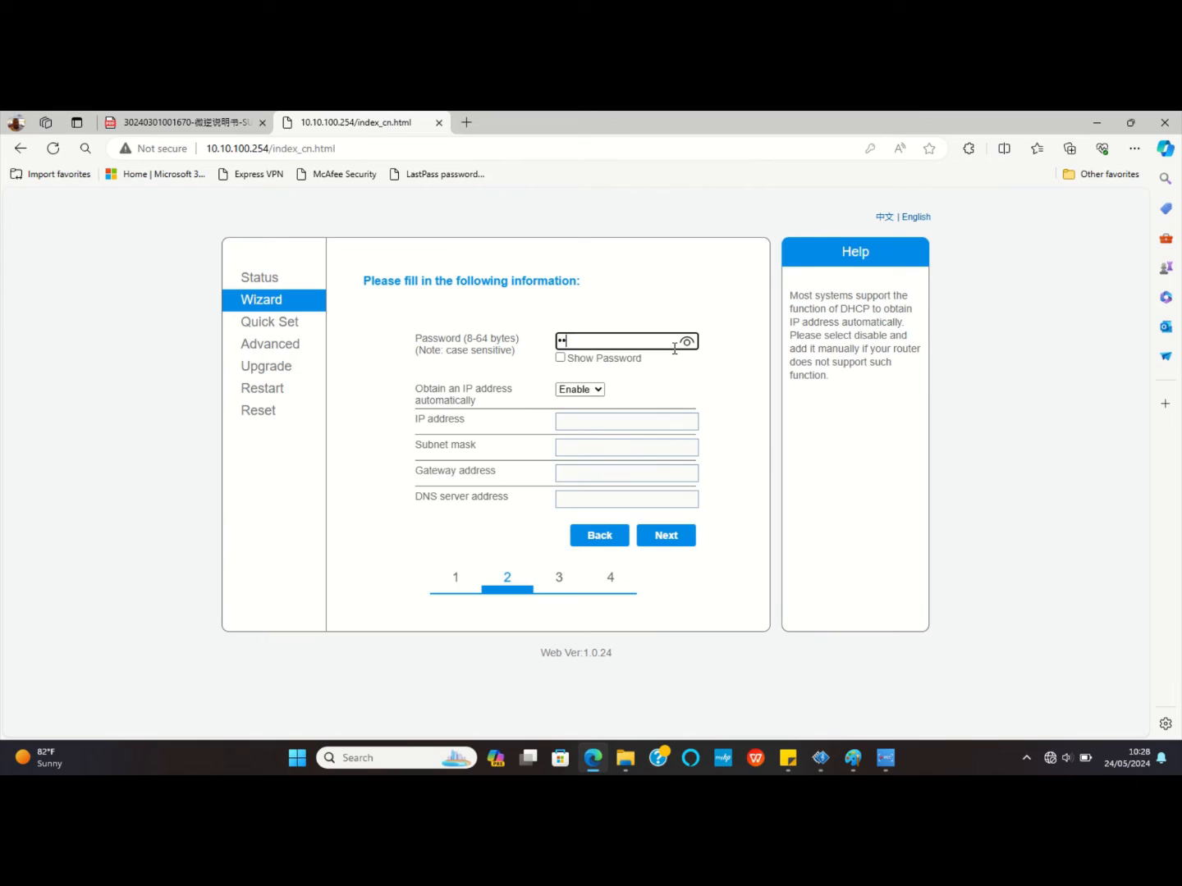
pyautogui.write('password')
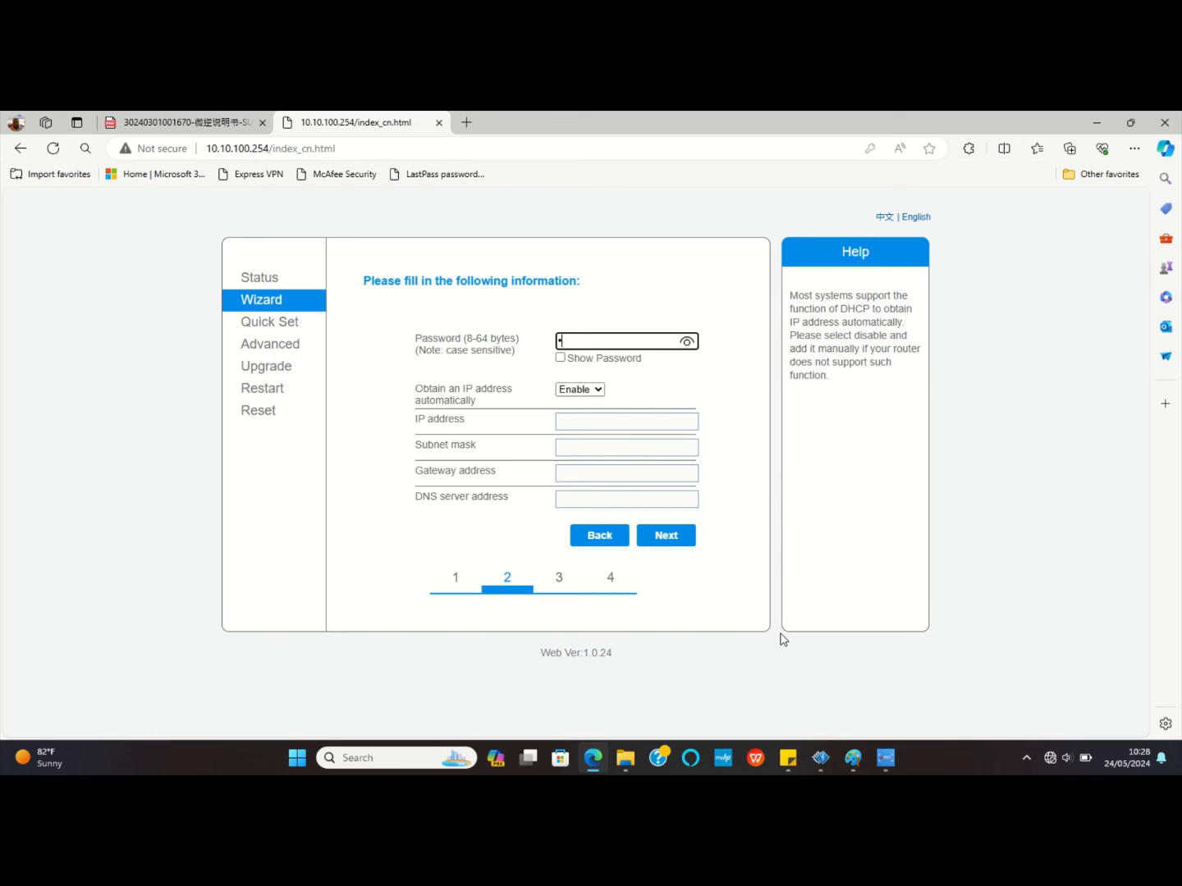
pyautogui.write('password')
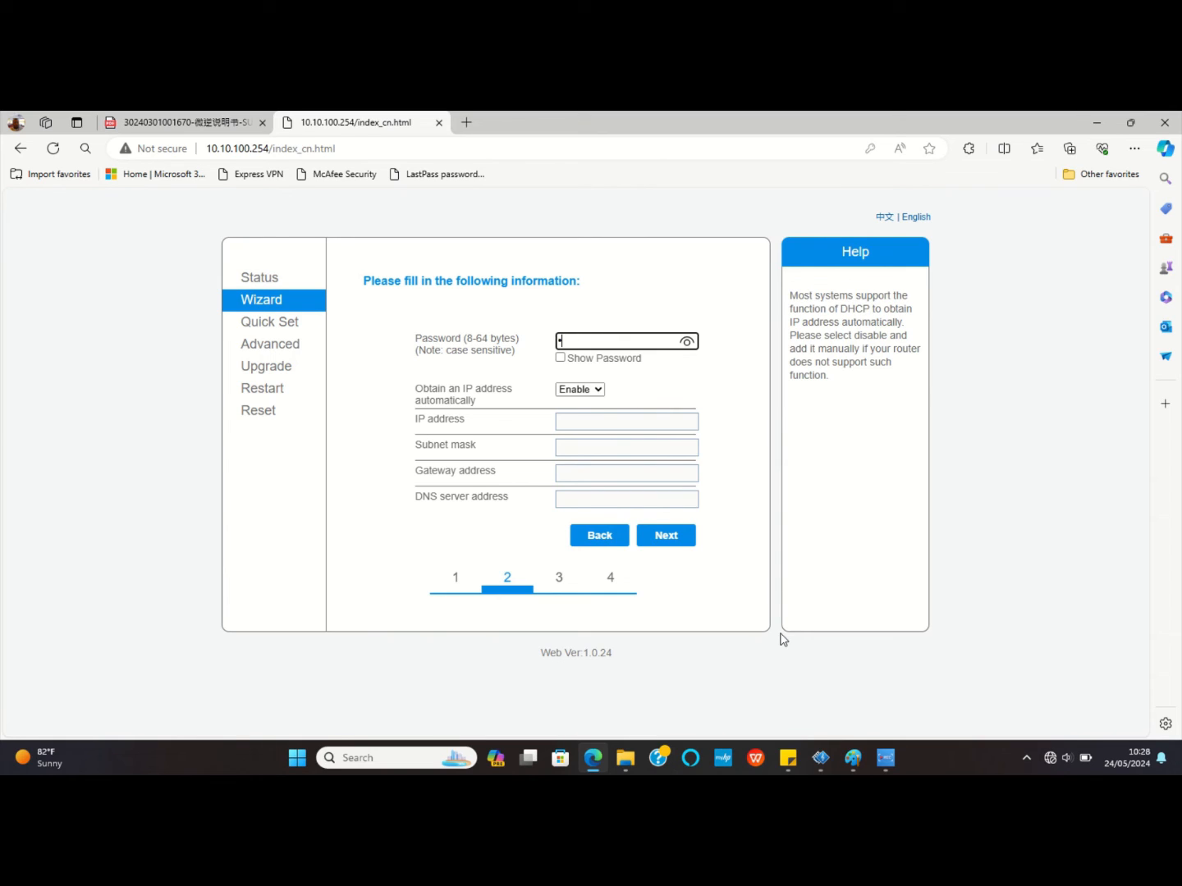
pyautogui.write('•')
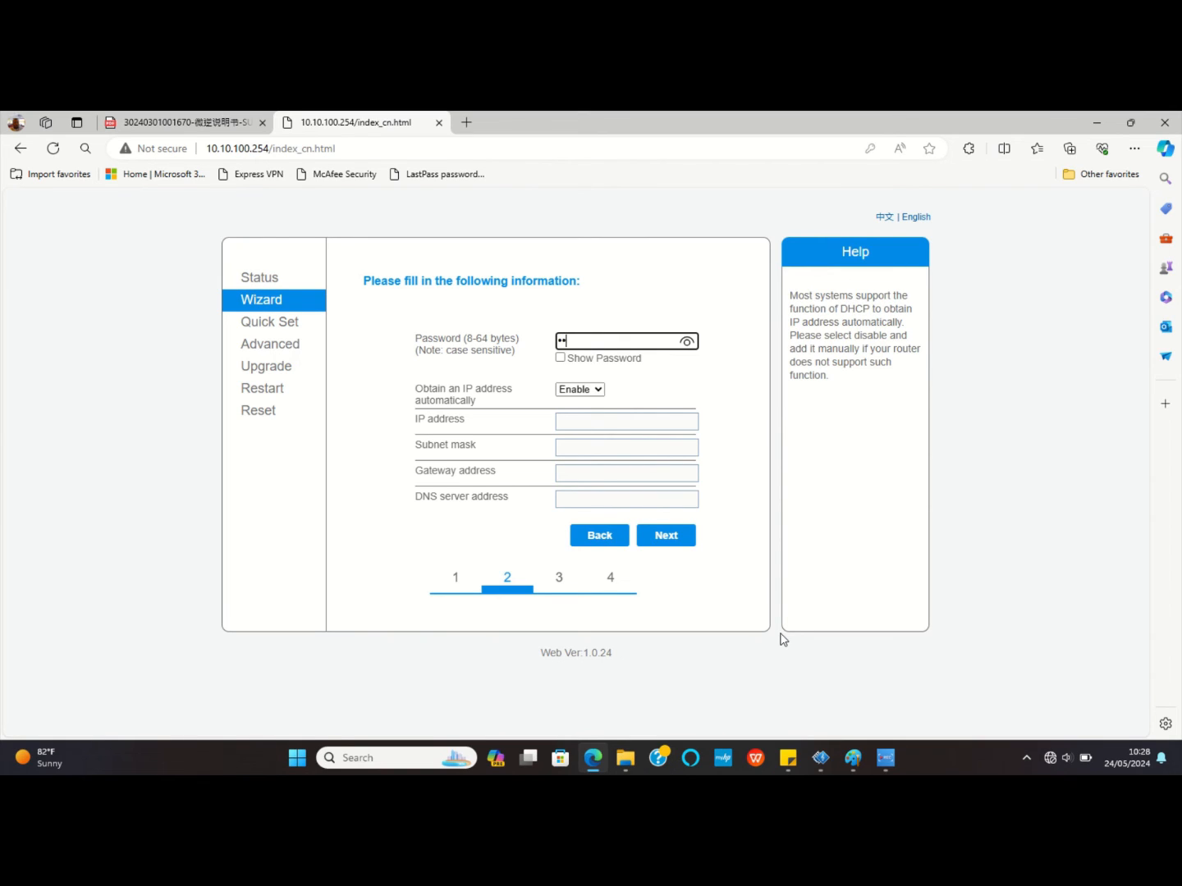
pyautogui.write('password')
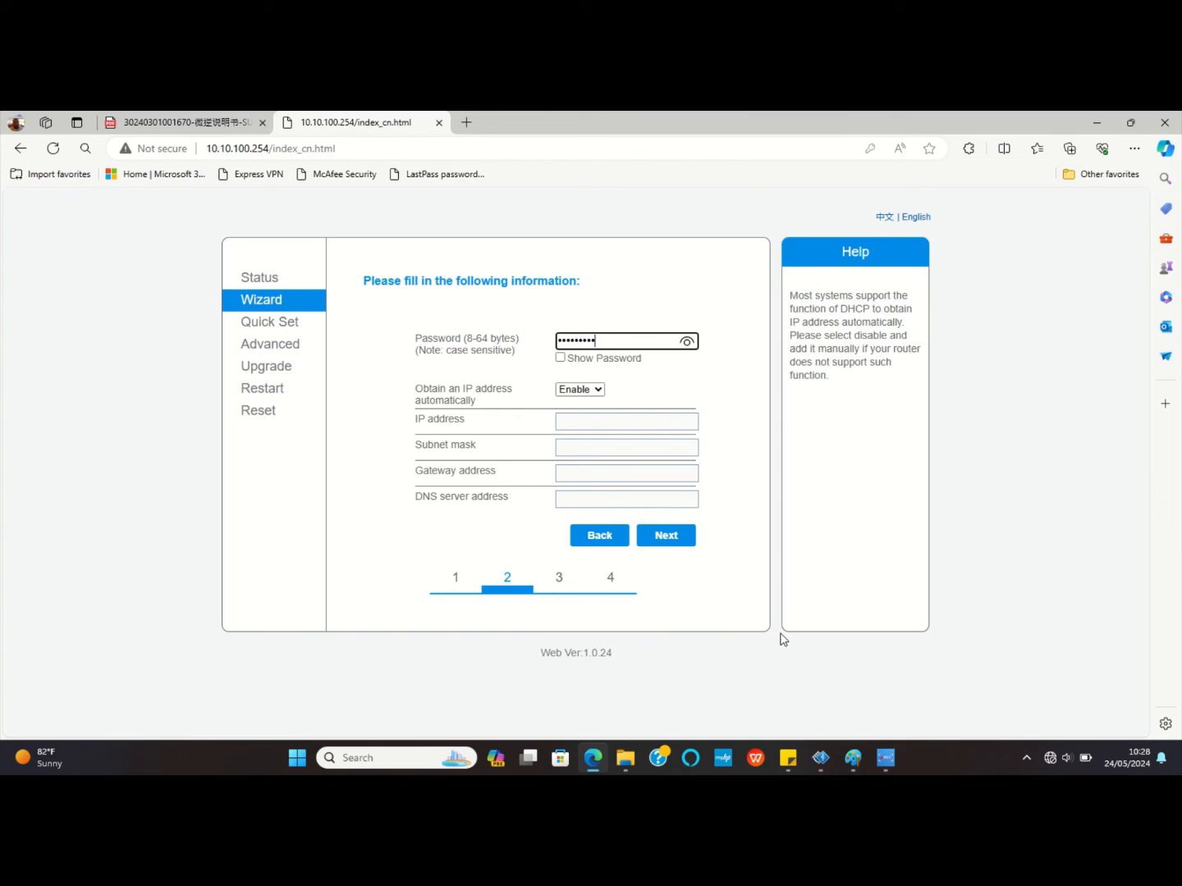
pyautogui.moveTo(666, 535)
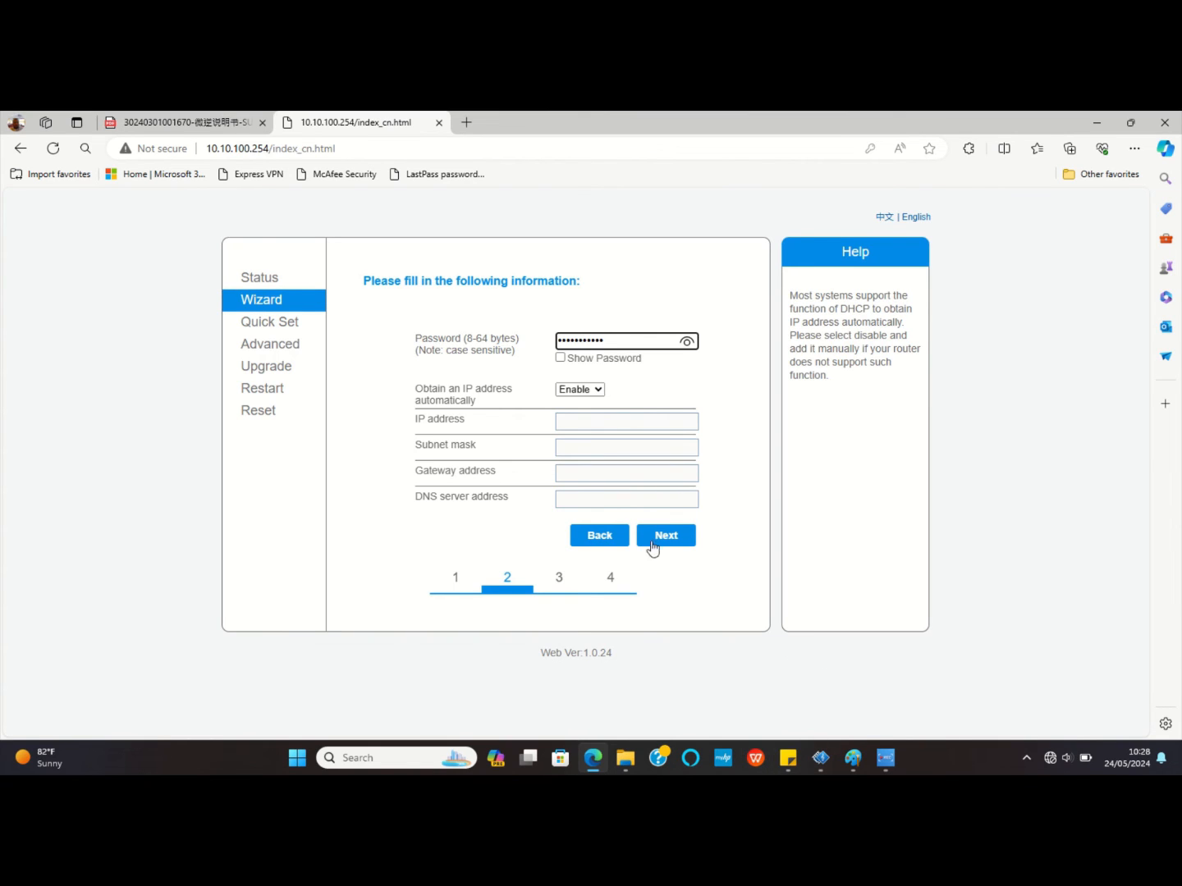
pyautogui.click(666, 536)
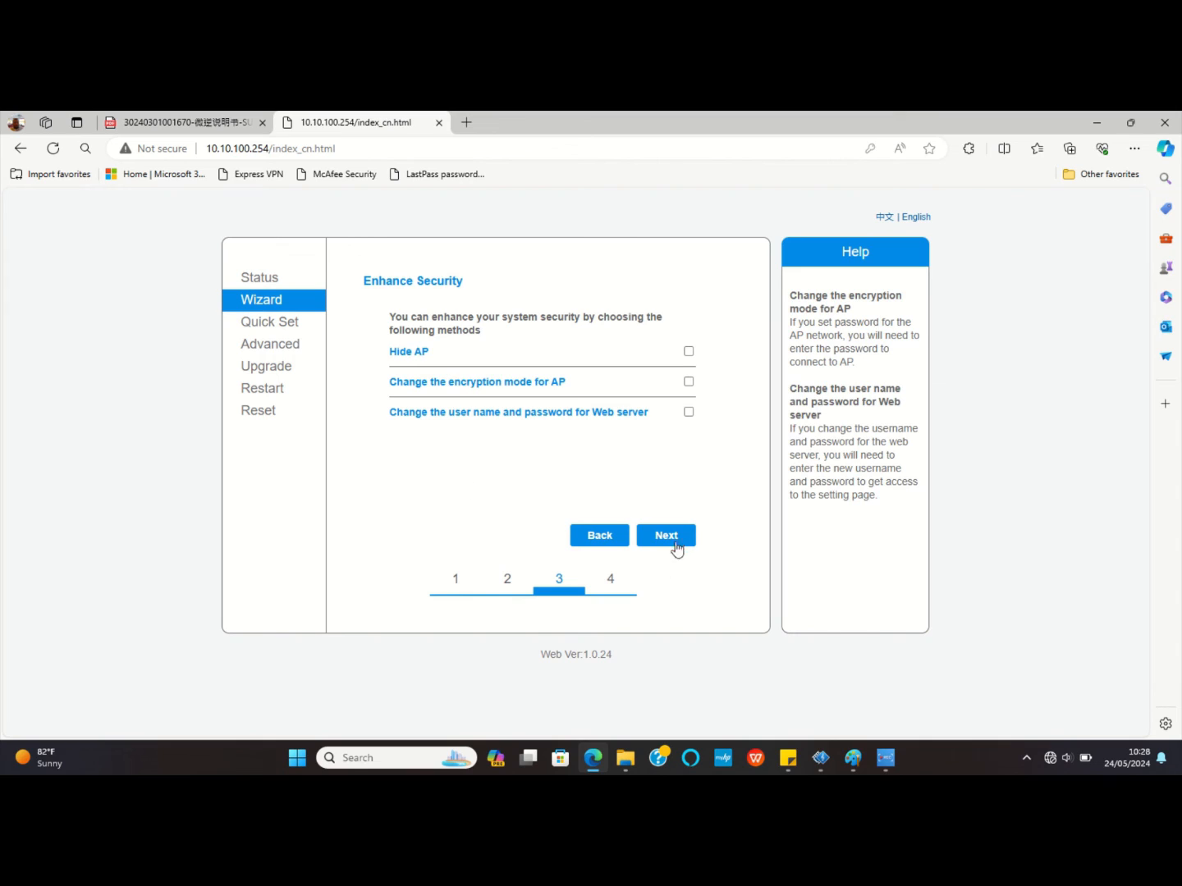
# Continue past Enhance Security with nothing ticked to reach step 4, Setting complete
pyautogui.click(667, 535)
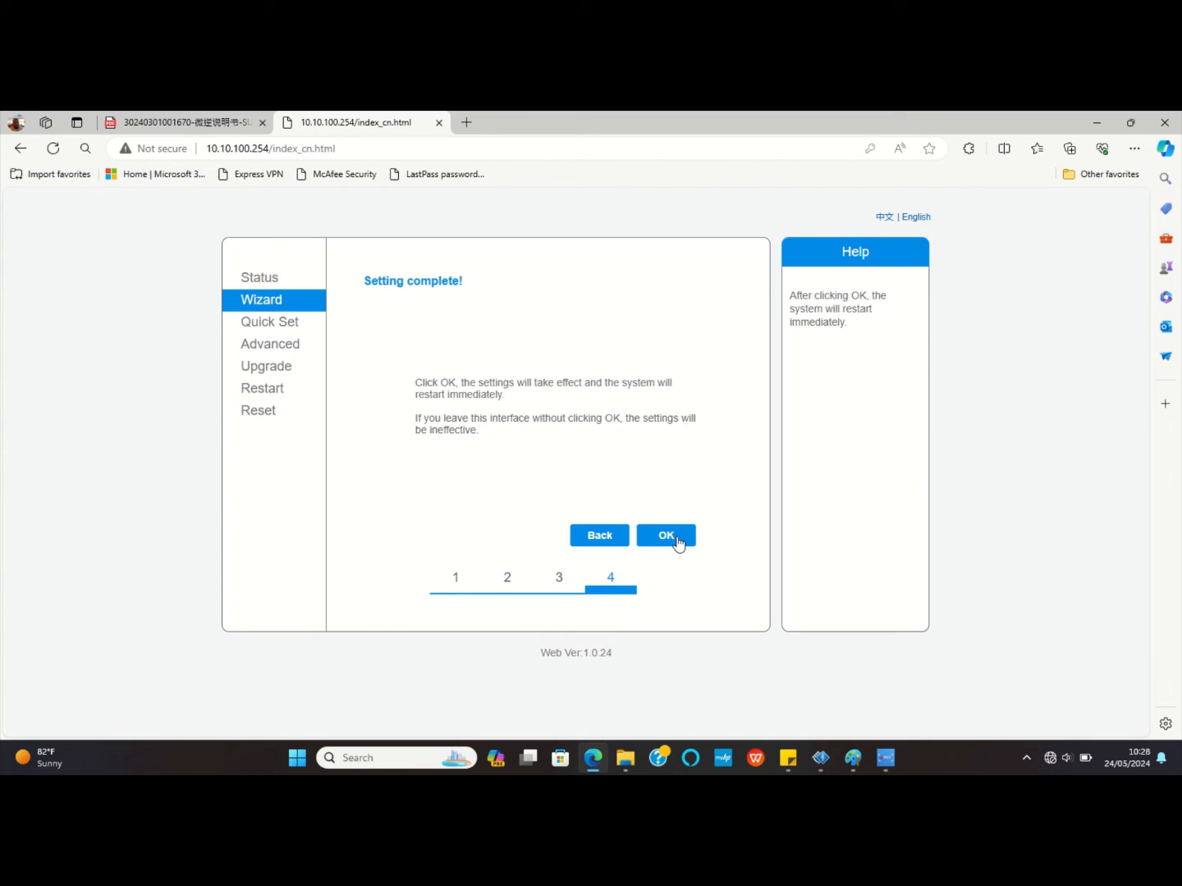
pyautogui.moveTo(638, 578)
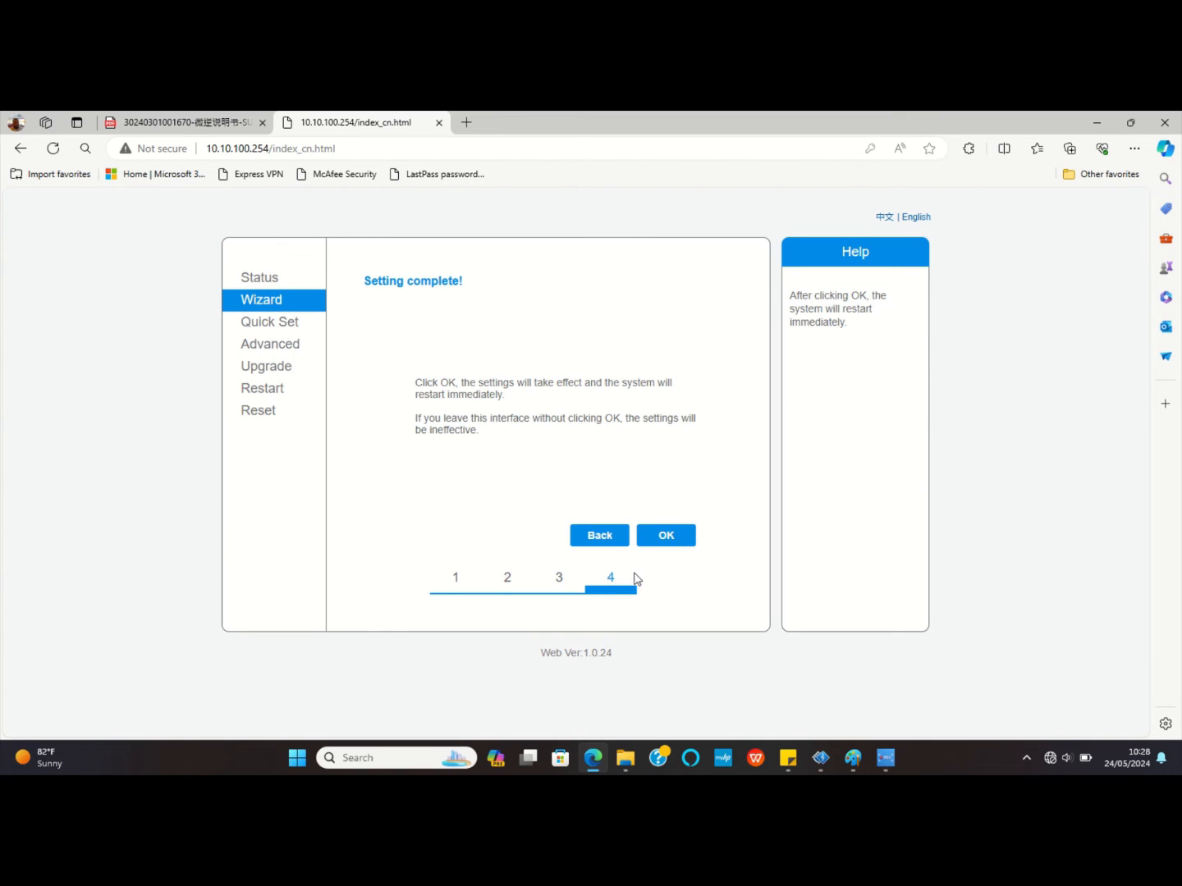
pyautogui.moveTo(673, 565)
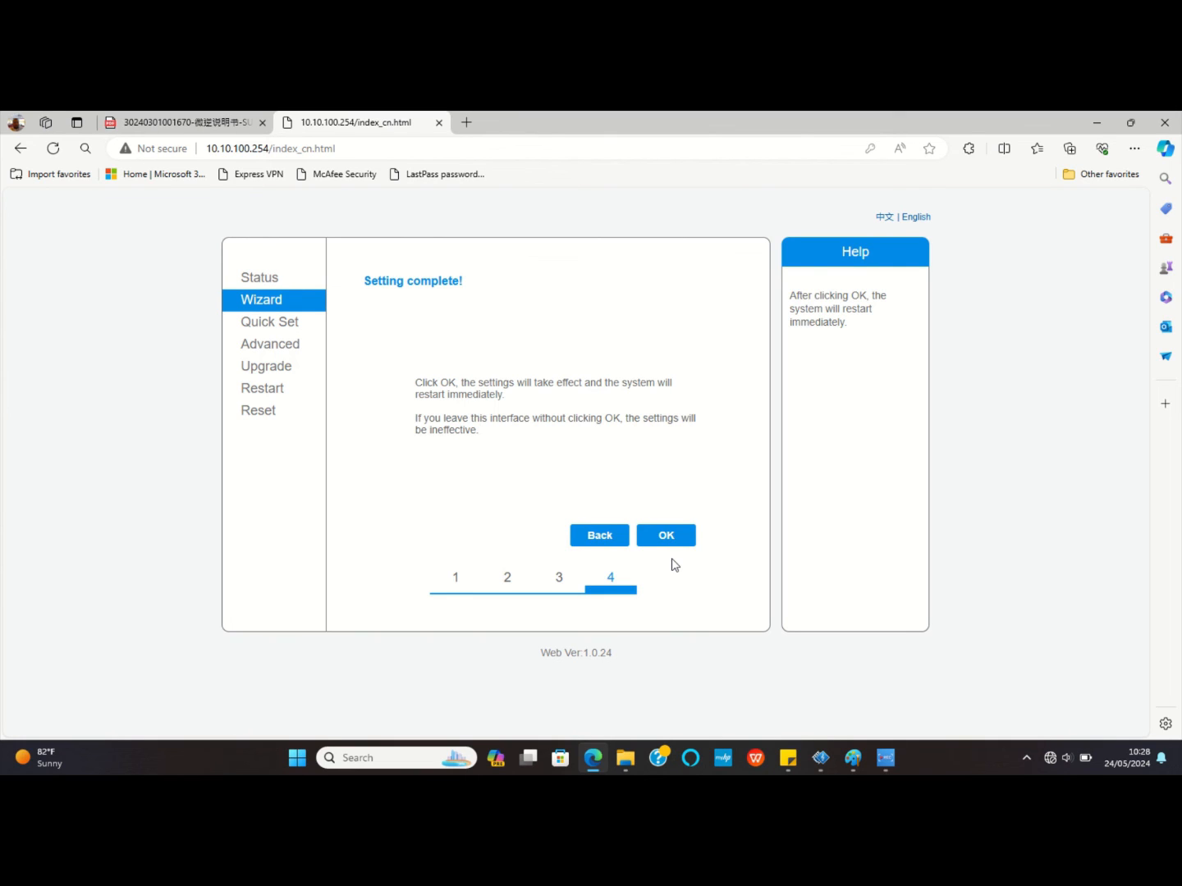
pyautogui.moveTo(394, 519)
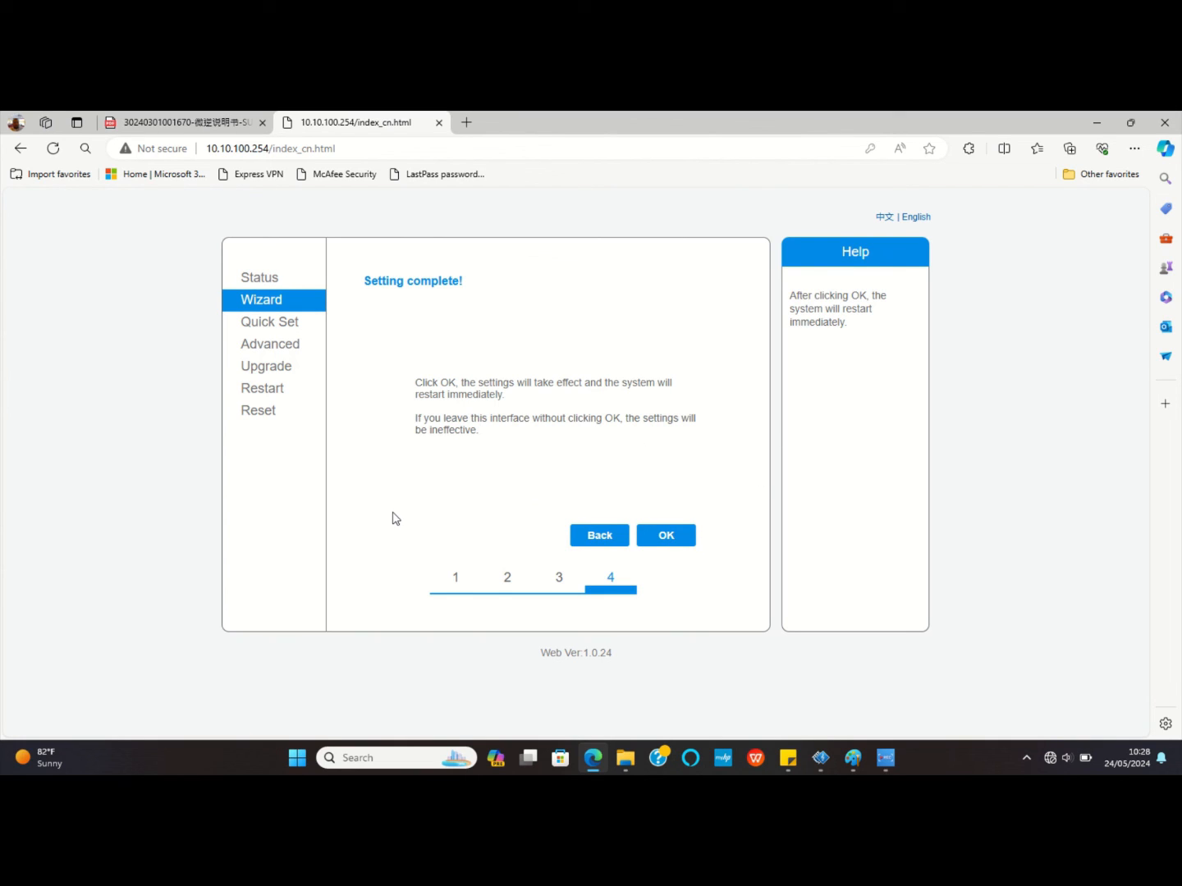
pyautogui.moveTo(269, 321)
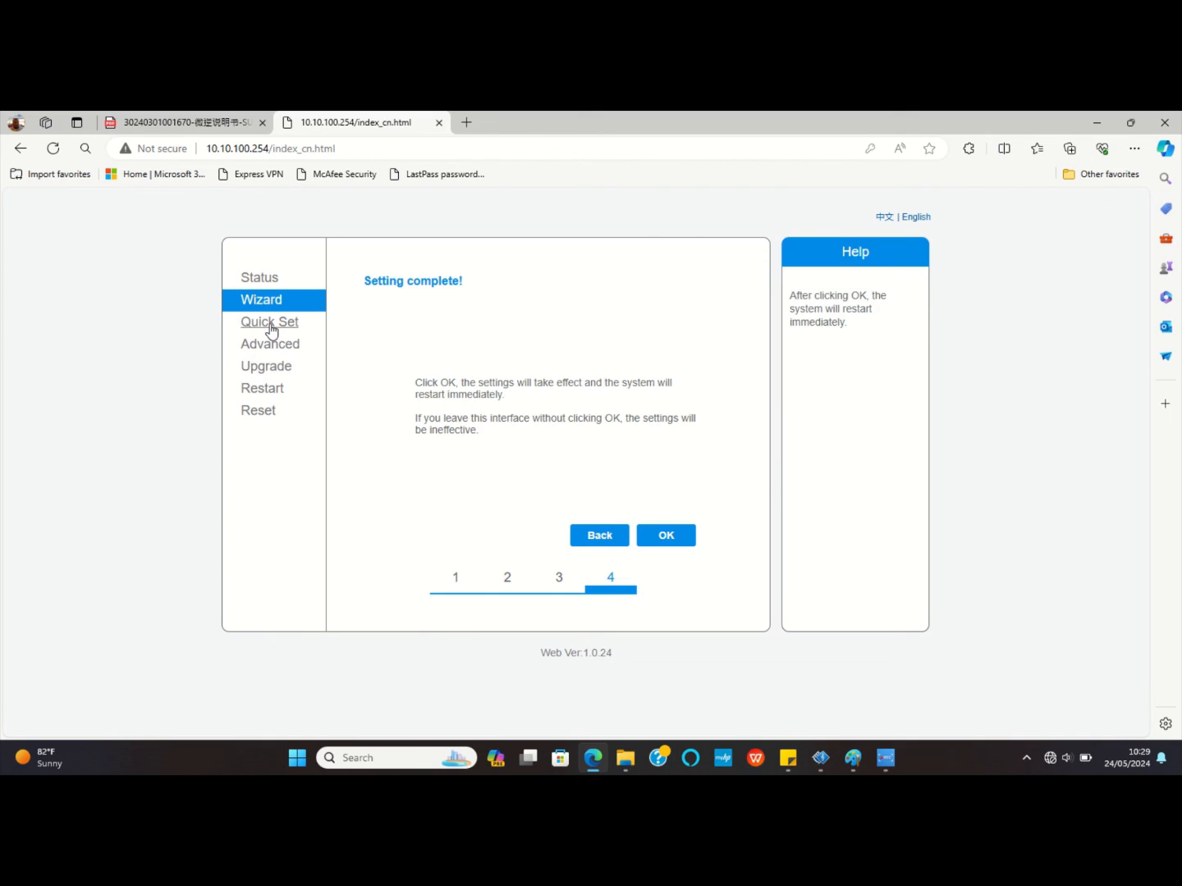